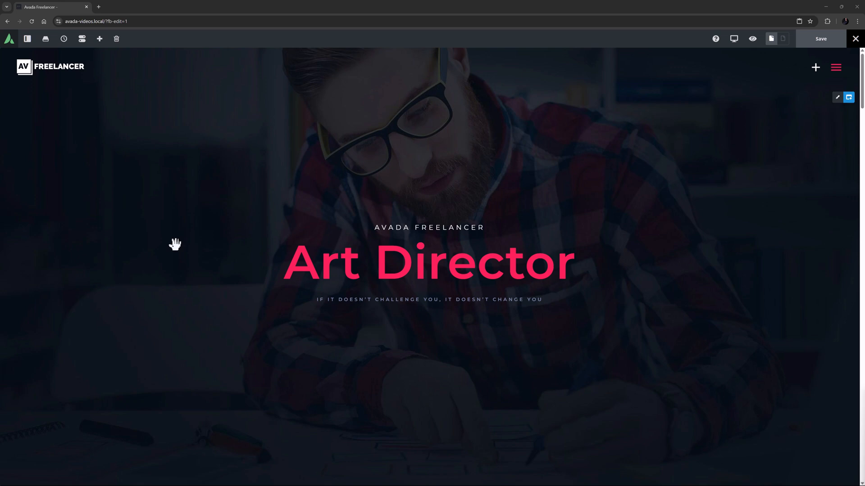
# Step: Open the Art Director heading's element options and keep its title type as Text
pyautogui.click(325, 262)
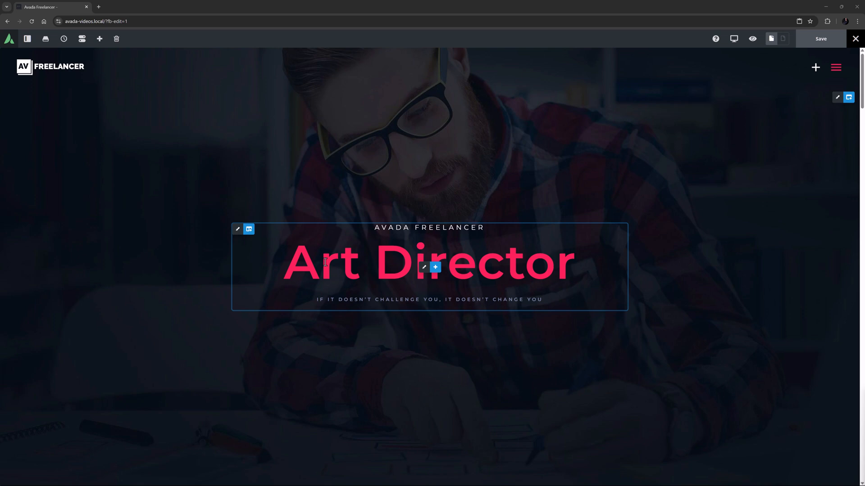
pyautogui.click(237, 229)
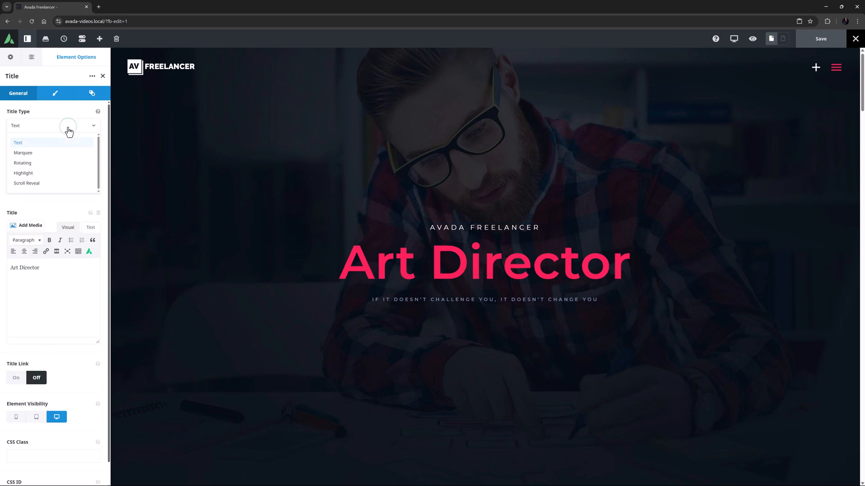
pyautogui.moveTo(68, 131)
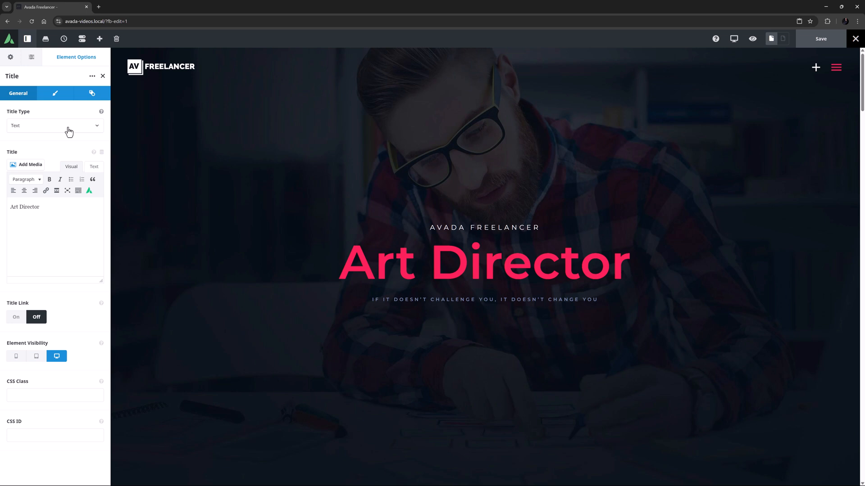
pyautogui.moveTo(163, 166)
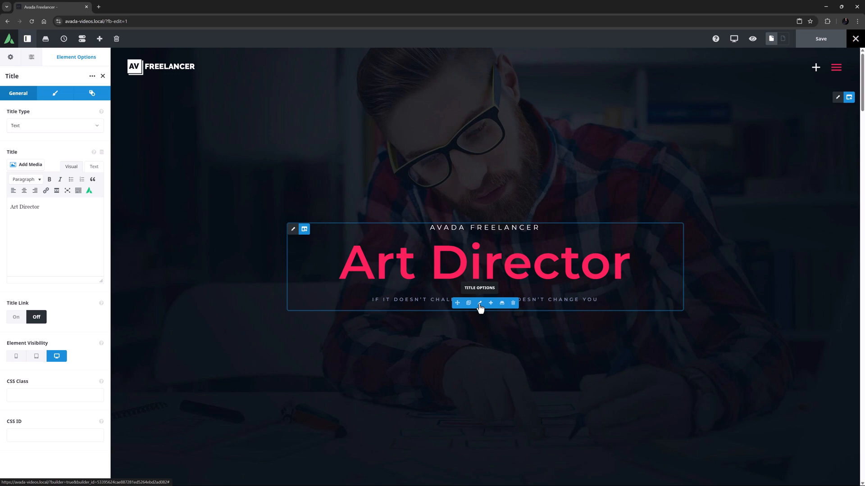
# Step: Give the subtitle a 32px font size, 5px letter spacing and a transparent font colour
pyautogui.click(16, 356)
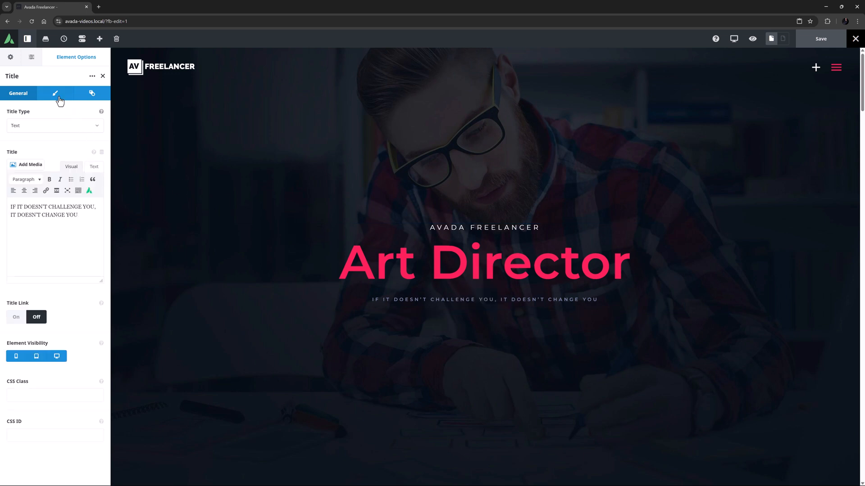
pyautogui.click(55, 93)
pyautogui.write('1.6')
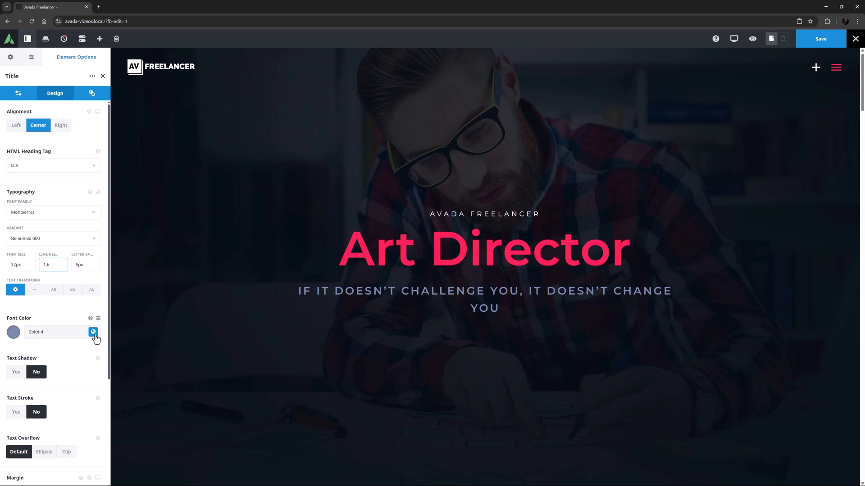
pyautogui.click(93, 331)
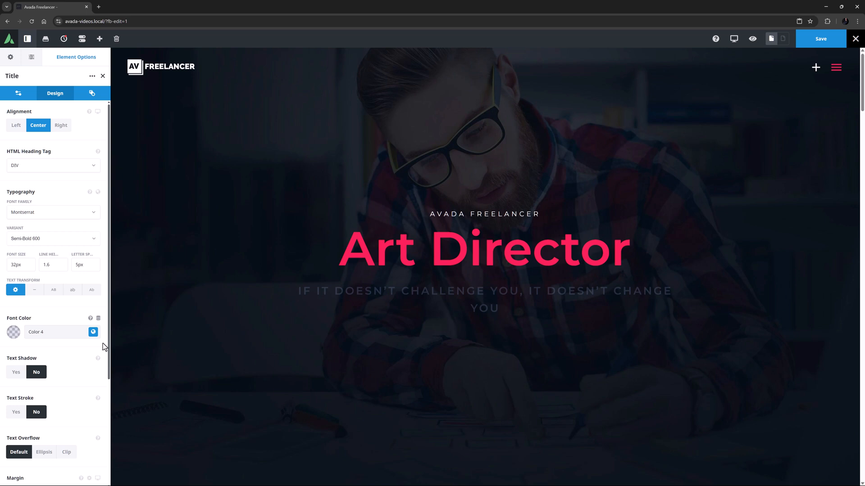
# Step: Make the subtitle a left-scrolling Marquee with masked edges at speed 7000
pyautogui.click(18, 93)
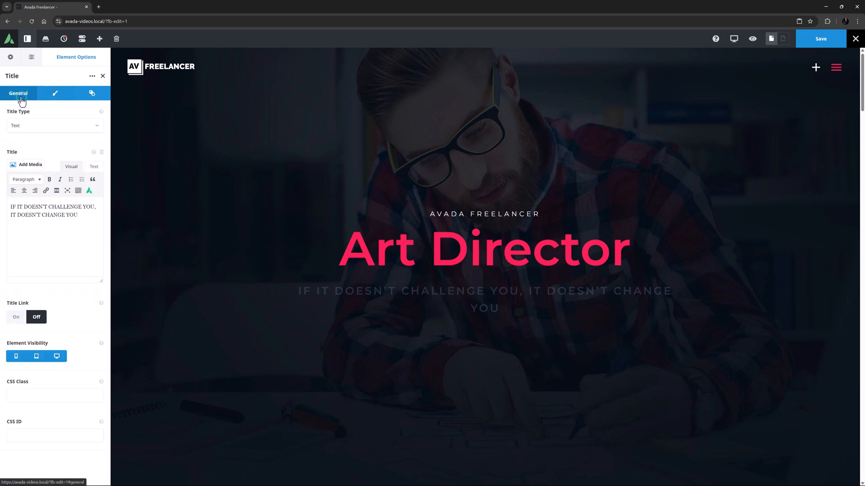
pyautogui.click(54, 125)
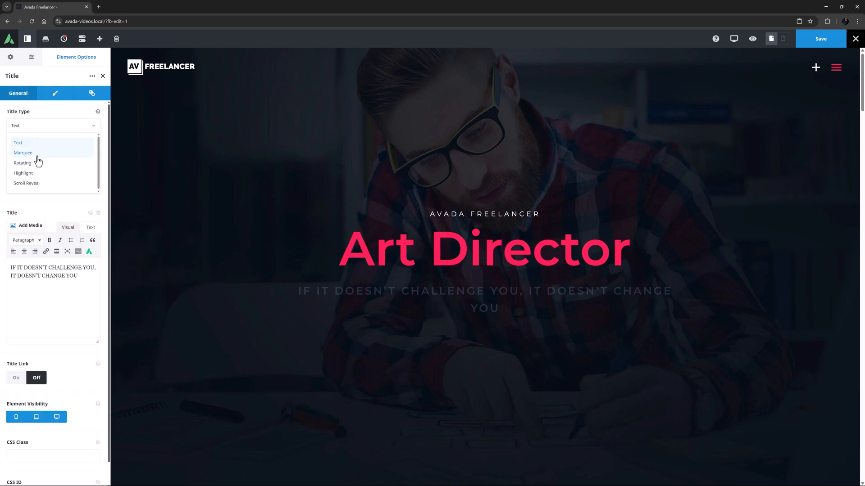
pyautogui.click(23, 153)
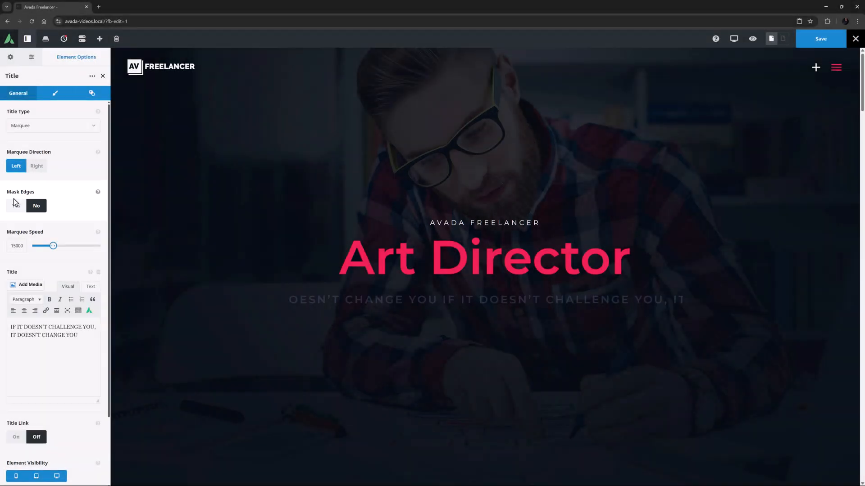
pyautogui.click(16, 205)
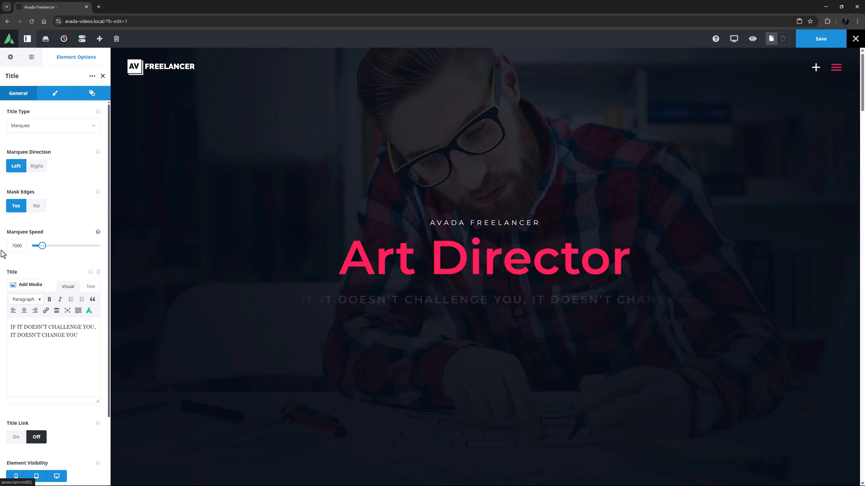
# Step: Change the About Me 'Your Content Goes Here' title to the Rotating title type
pyautogui.scroll(-3)
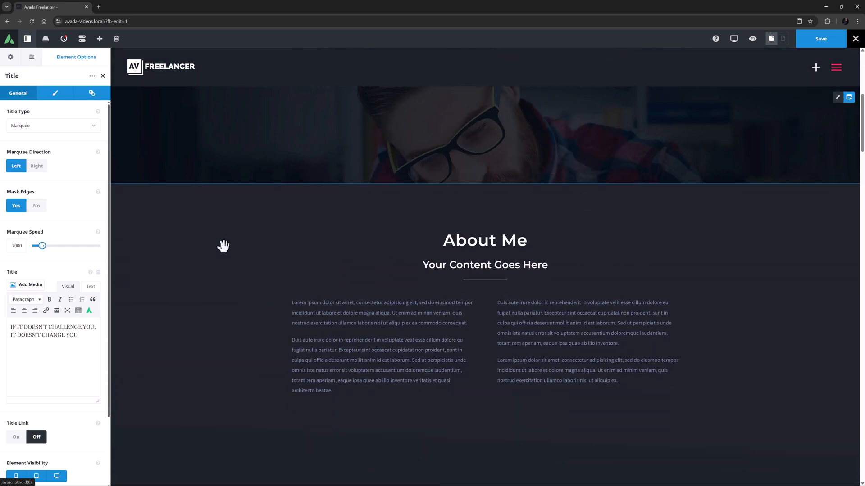
pyautogui.scroll(-3)
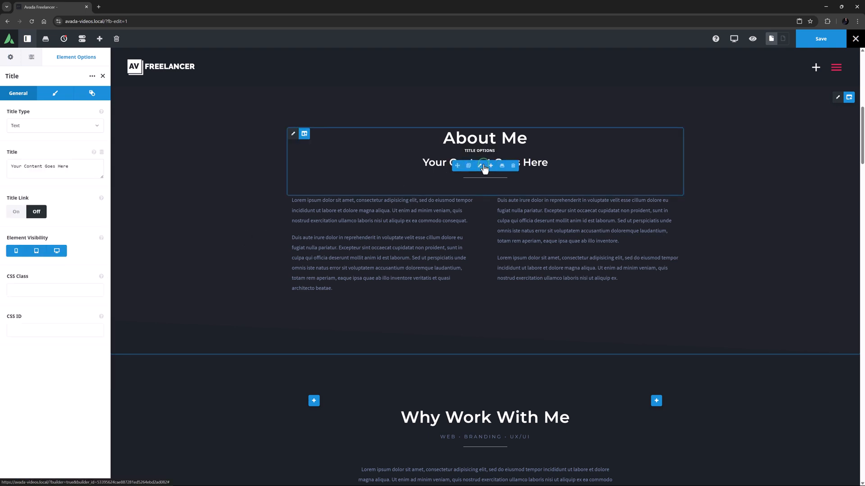
pyautogui.click(54, 126)
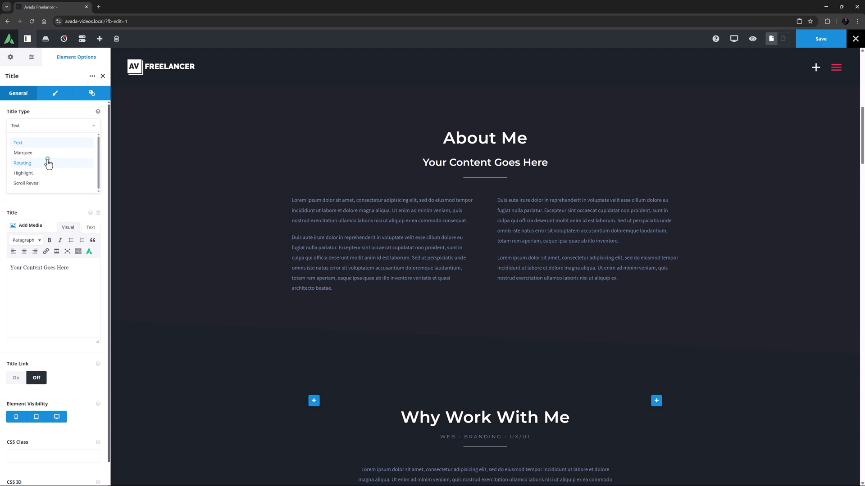
pyautogui.click(23, 163)
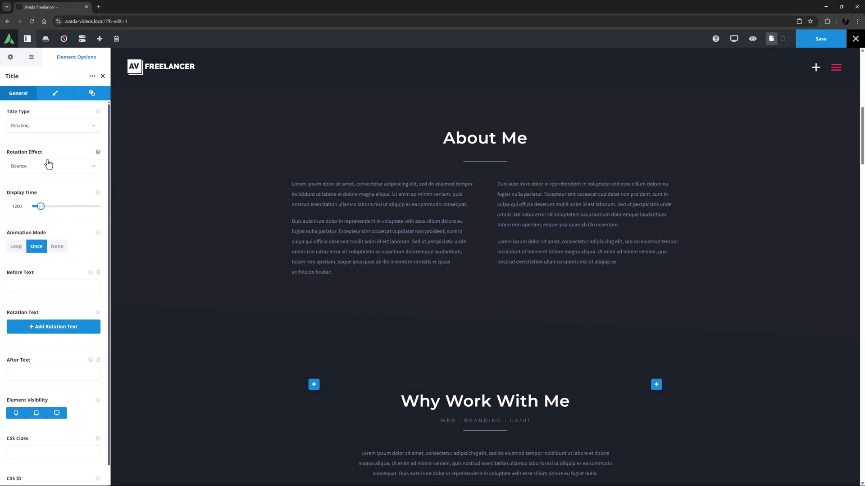
pyautogui.click(49, 167)
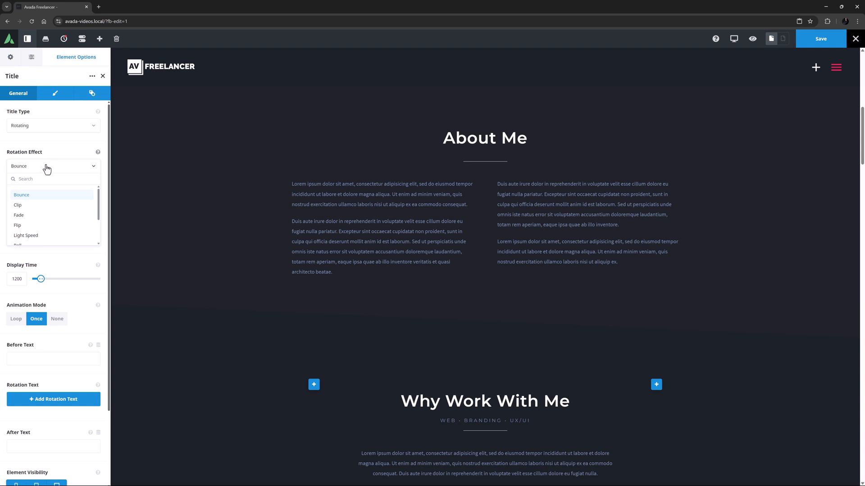
pyautogui.moveTo(47, 206)
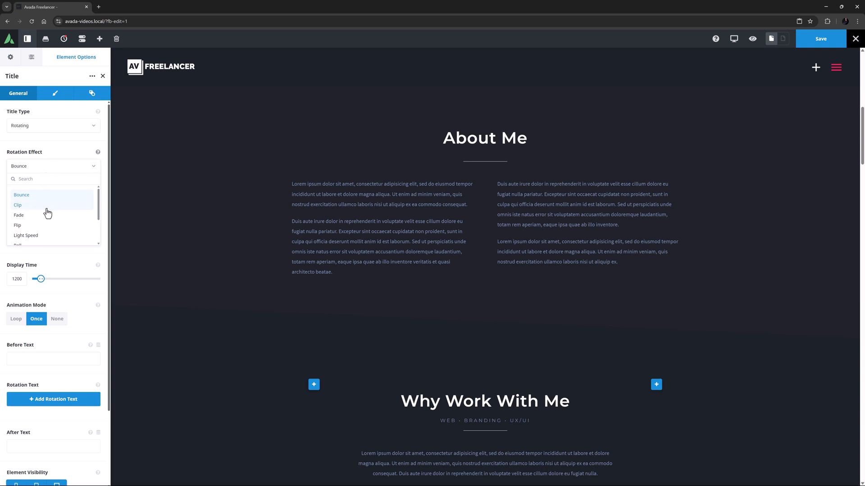
pyautogui.scroll(-3)
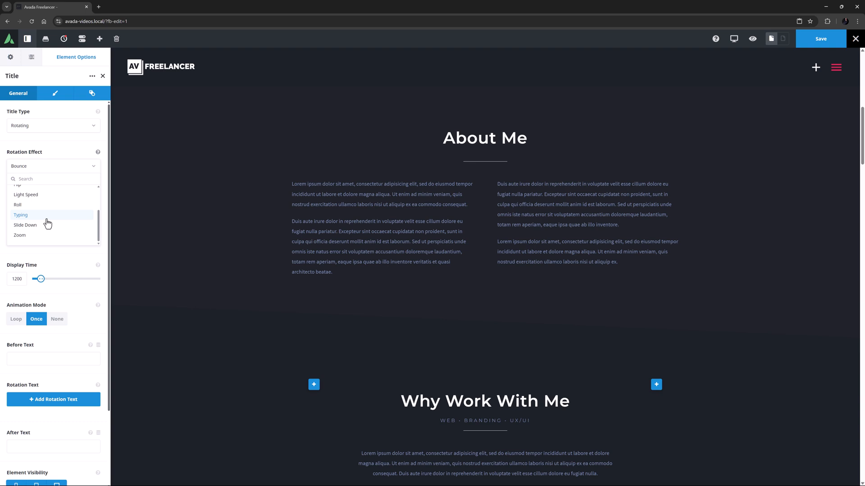
pyautogui.scroll(3)
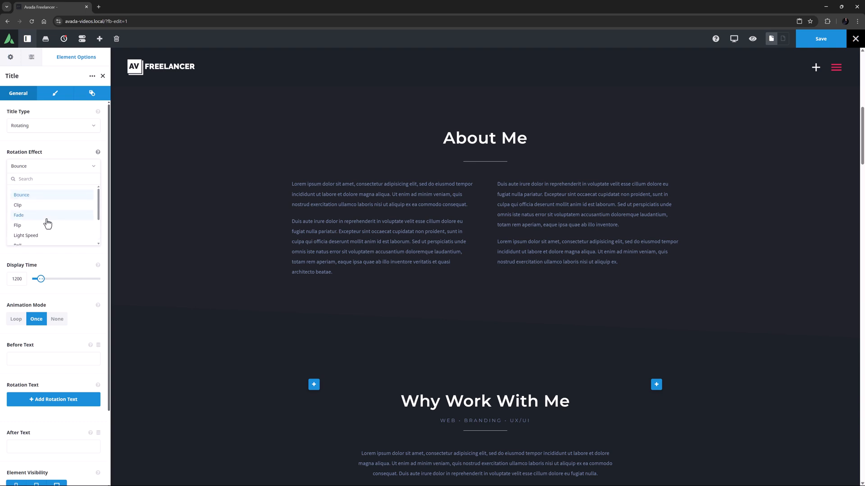
# Step: Give the About Me rotating title the Clip effect and Loop animation mode
pyautogui.click(17, 205)
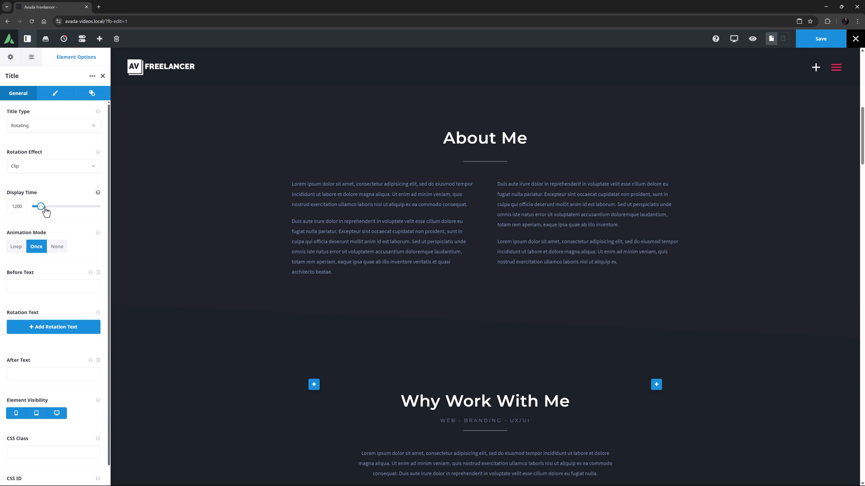
pyautogui.moveTo(98, 233)
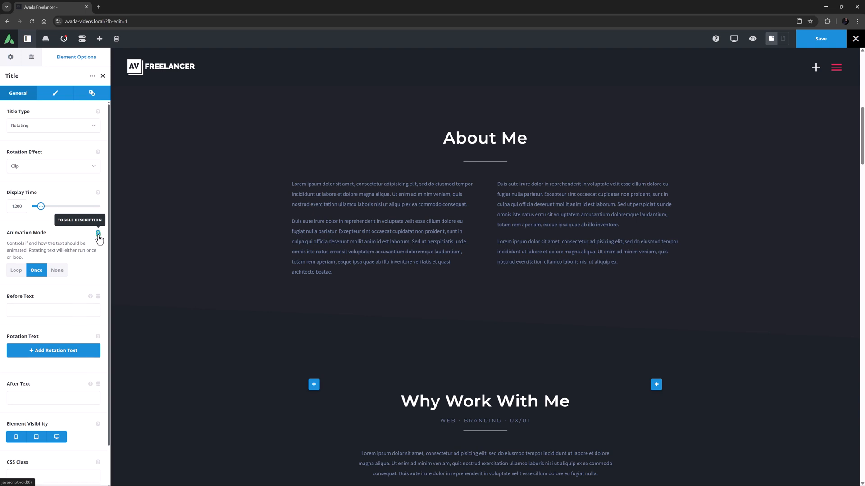
pyautogui.click(98, 236)
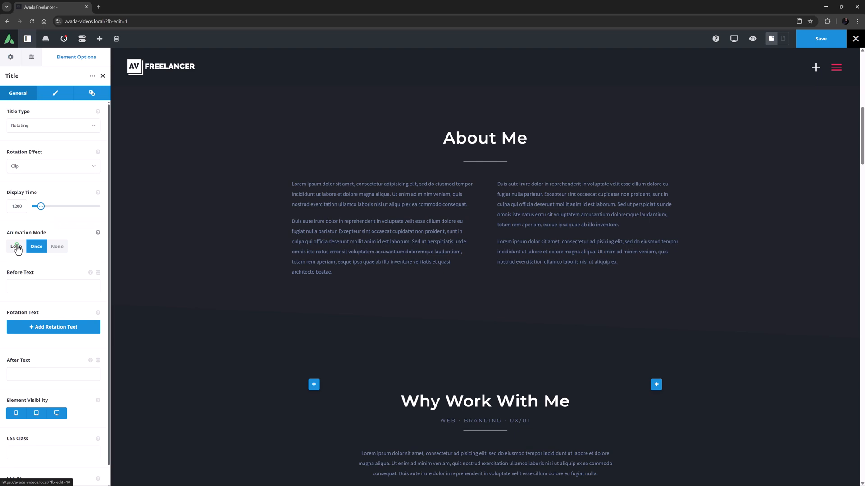
pyautogui.click(16, 246)
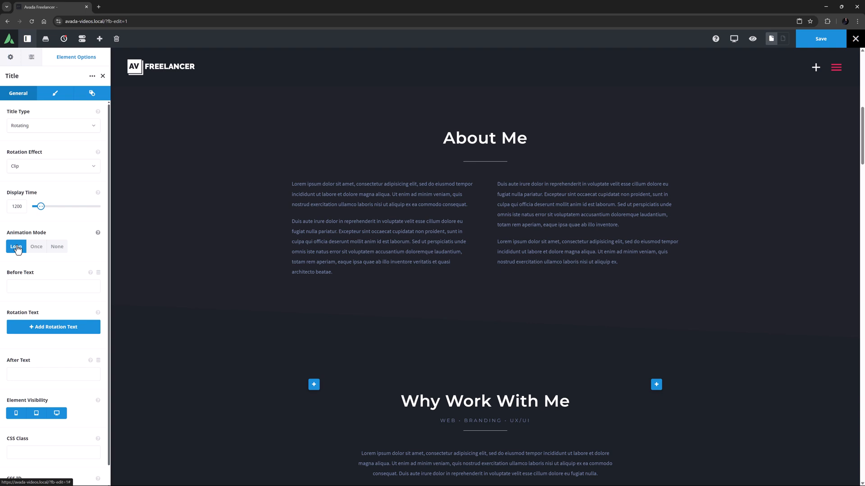
pyautogui.click(53, 287)
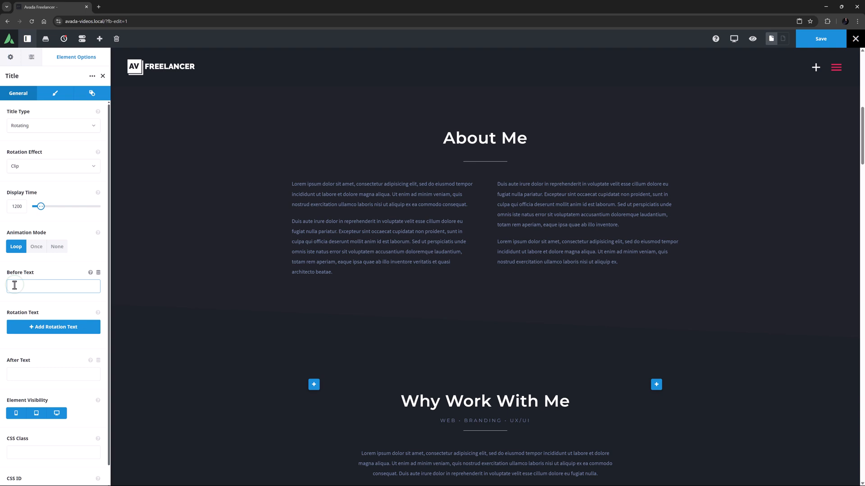
# Step: Set the rotating title to 'I am a' [UI & UX, Web Design, Writing, Photography] 'expert'
pyautogui.write('I am a')
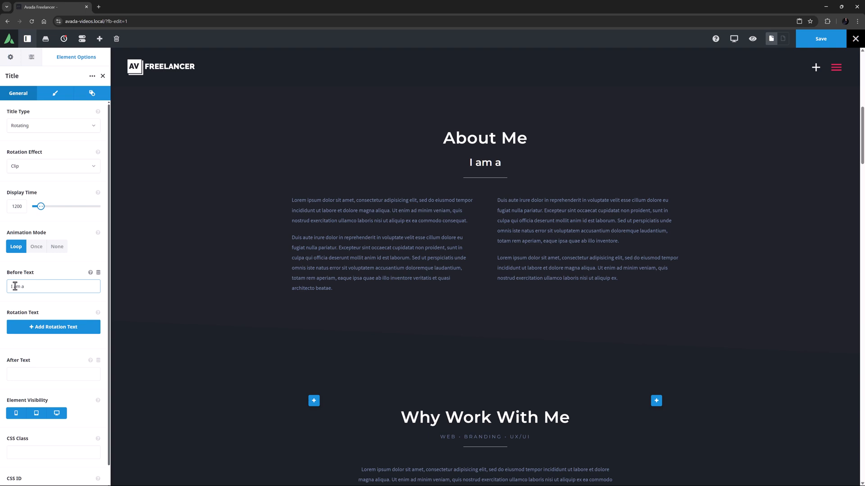
pyautogui.write('a')
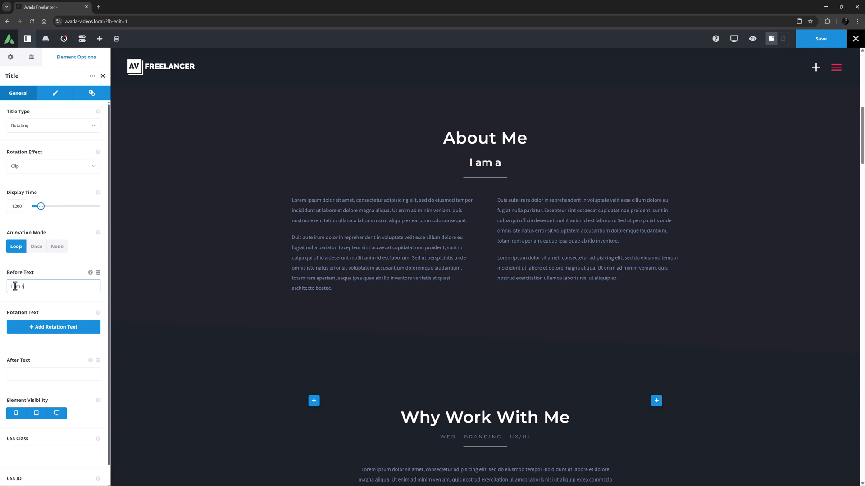
pyautogui.click(53, 327)
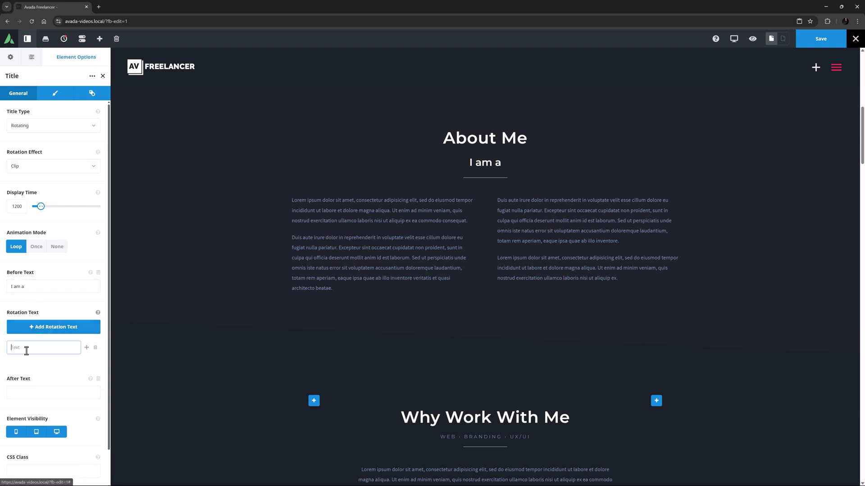
pyautogui.write('UI & UX')
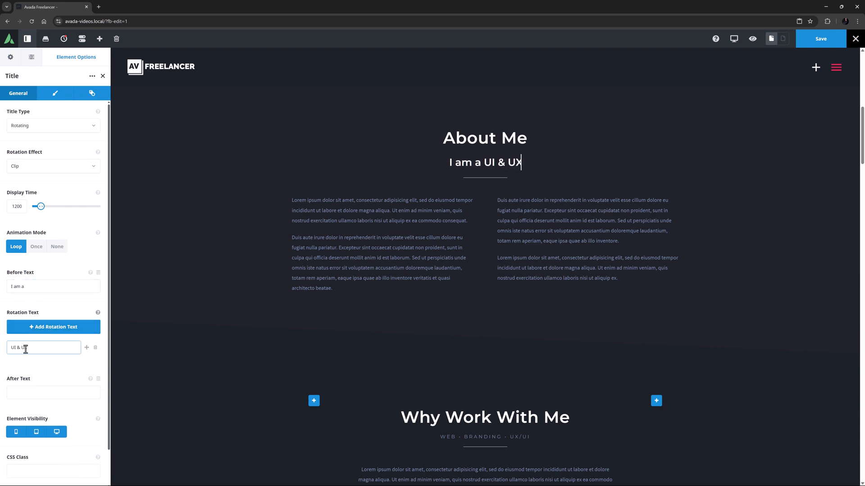
pyautogui.click(53, 327)
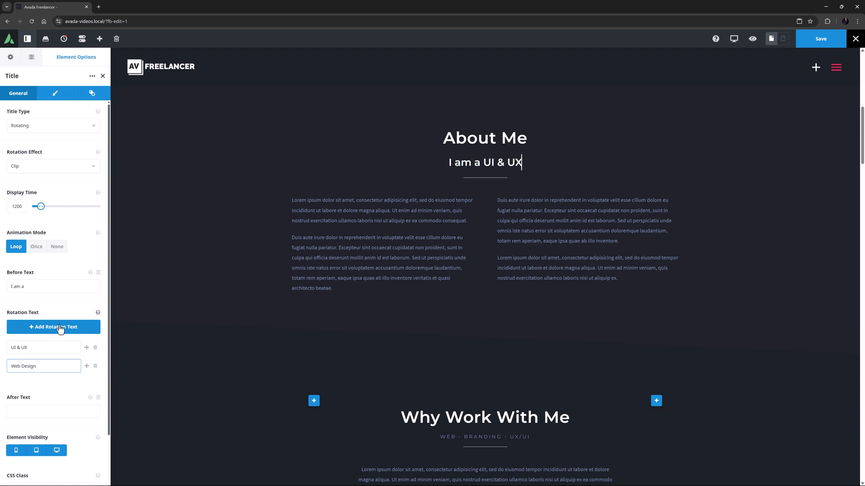
pyautogui.click(53, 327)
pyautogui.write('Writing')
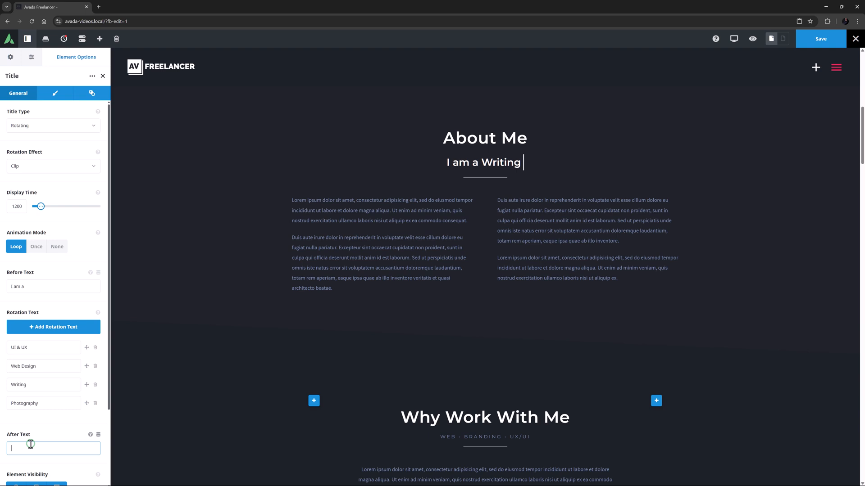
pyautogui.write('expert')
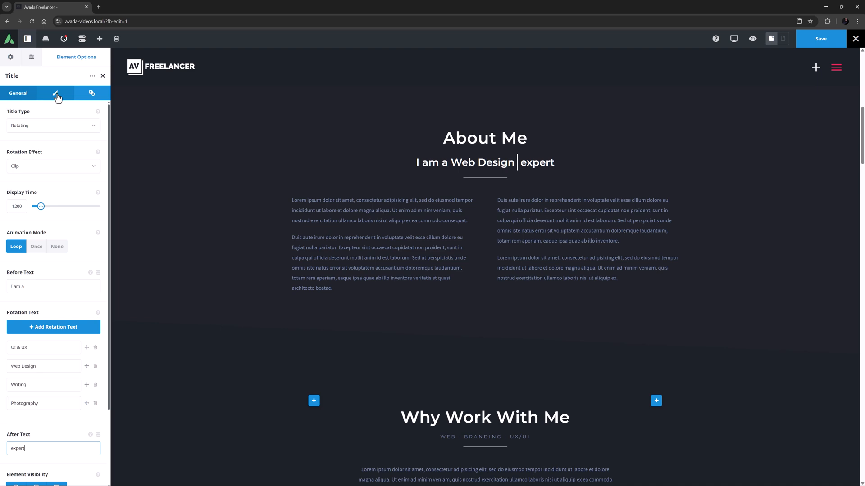
# Step: Colour the rotating words pink using global Color 5 for Animated Text Font Color
pyautogui.click(55, 92)
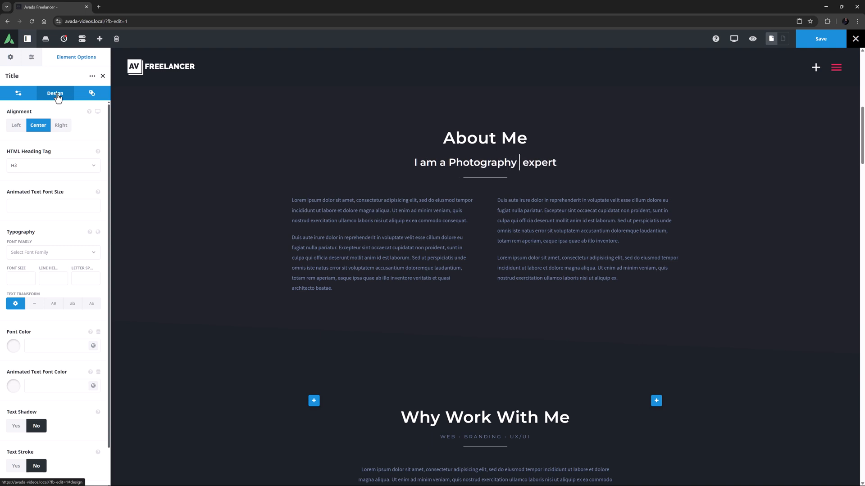
pyautogui.write('UI &')
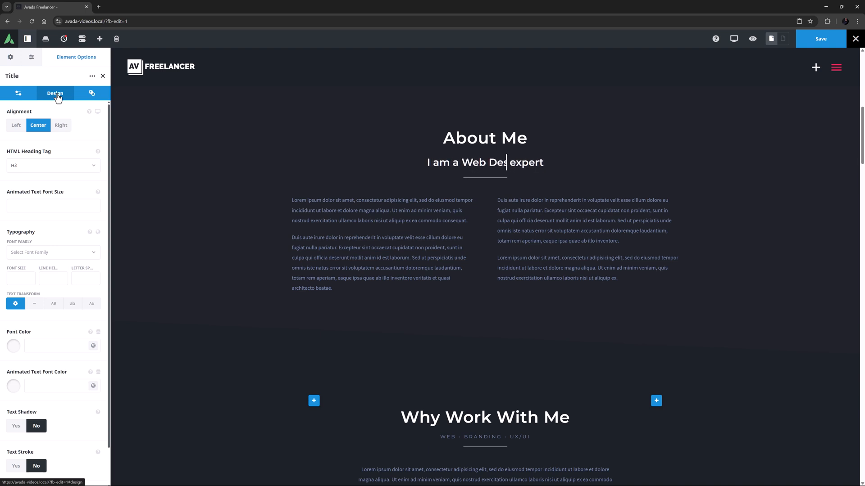
pyautogui.click(93, 386)
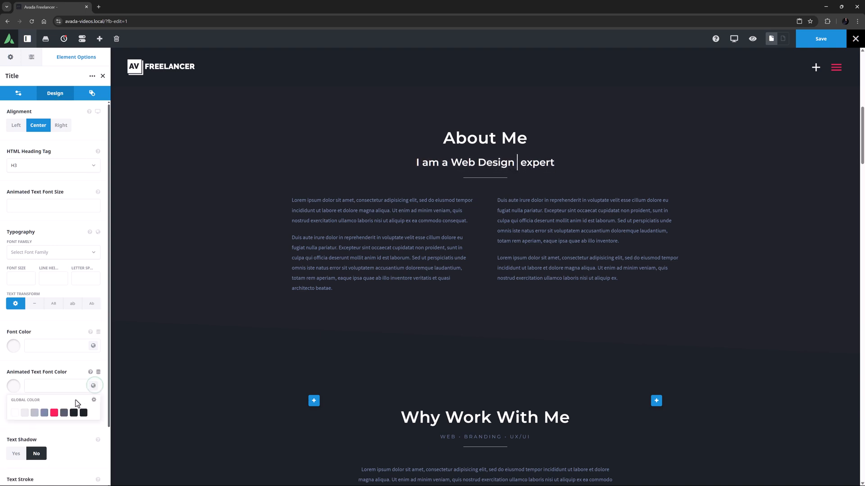
pyautogui.click(54, 412)
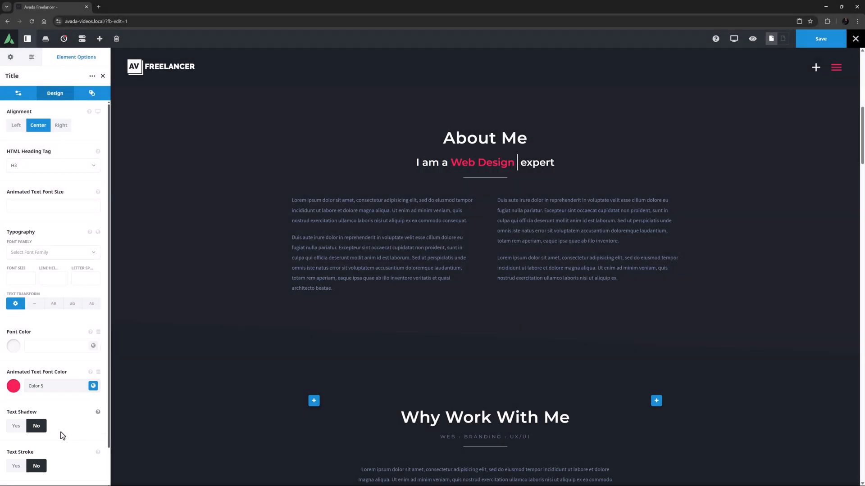
pyautogui.scroll(-3)
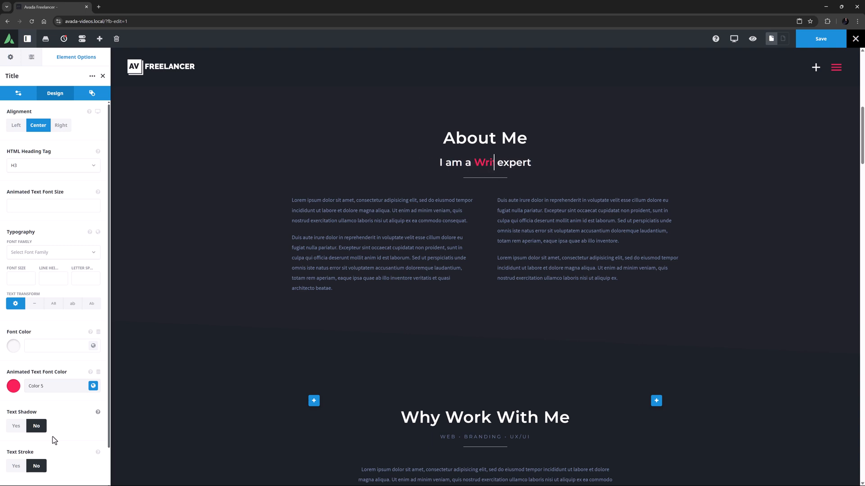
pyautogui.write('ting')
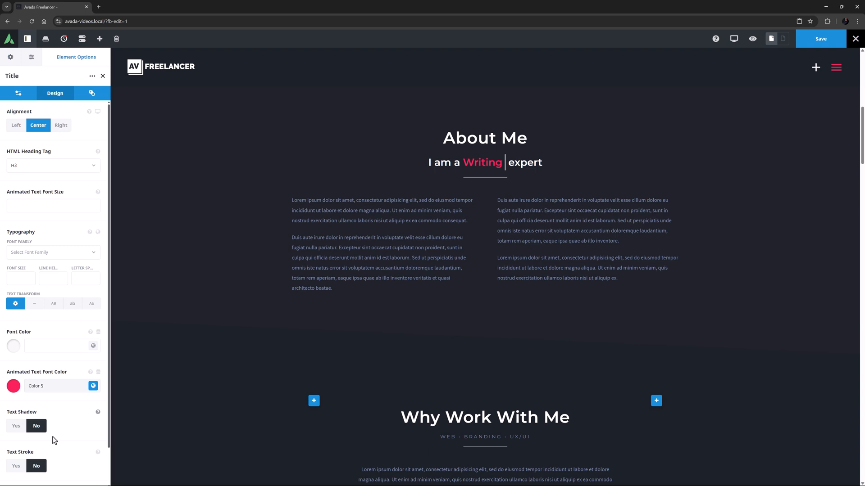
pyautogui.click(16, 125)
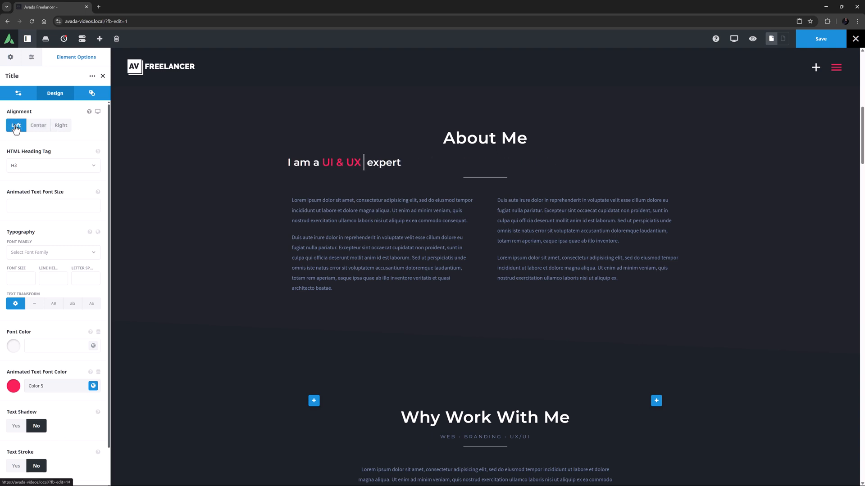
# Step: Try Left and then Right alignment on the About Me subtitle
pyautogui.click(61, 125)
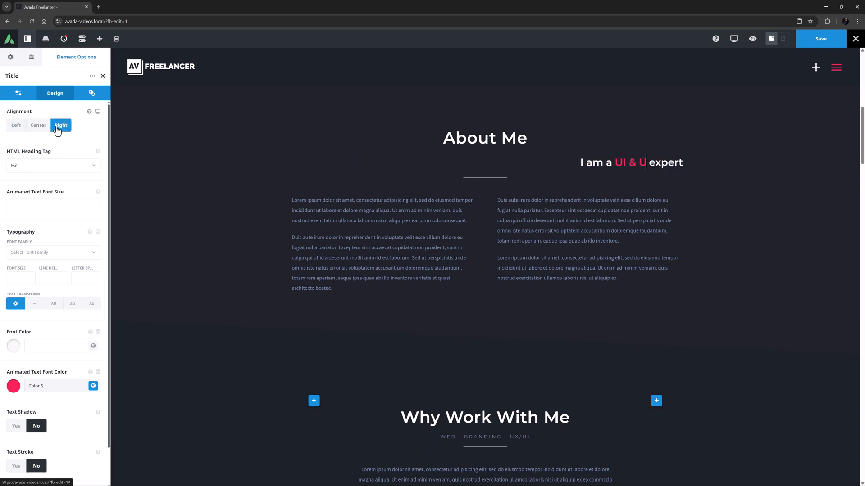
pyautogui.click(37, 125)
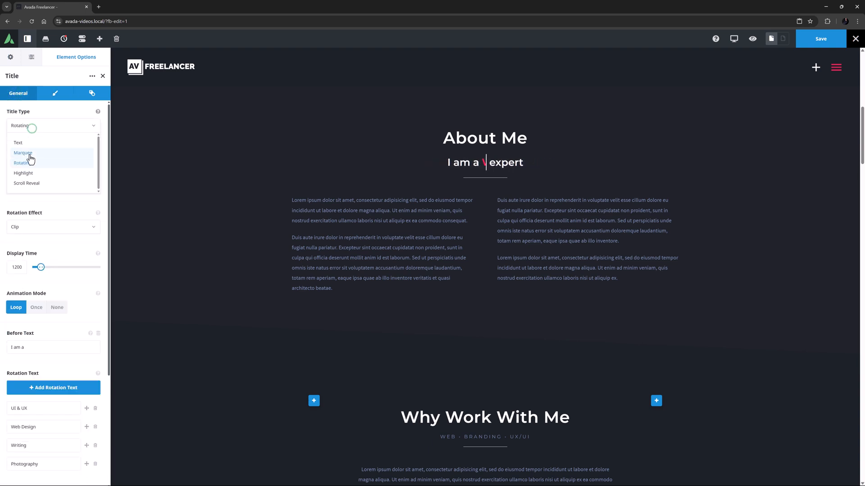
# Step: Switch the About Me title to Highlight type with the Underline Zigzag effect
pyautogui.click(23, 172)
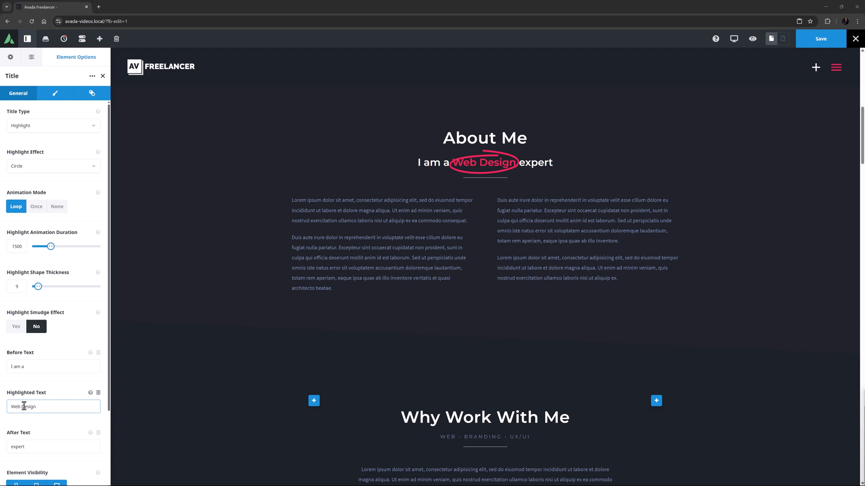
pyautogui.click(52, 166)
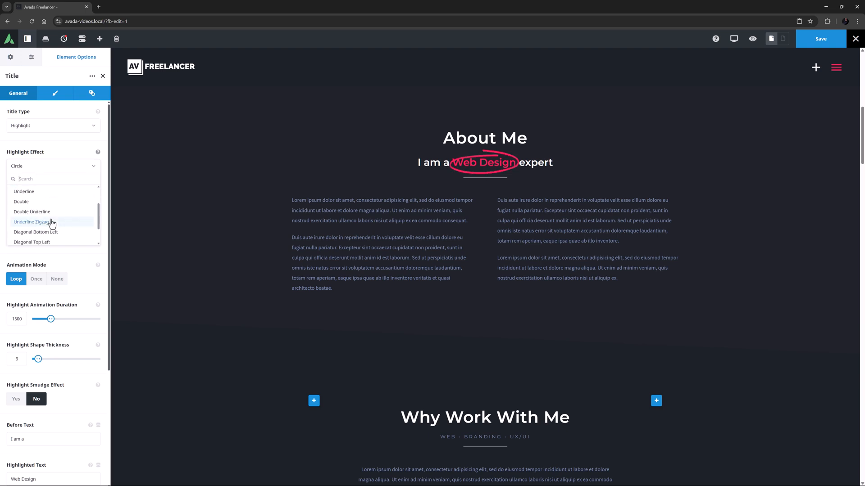
pyautogui.moveTo(65, 222)
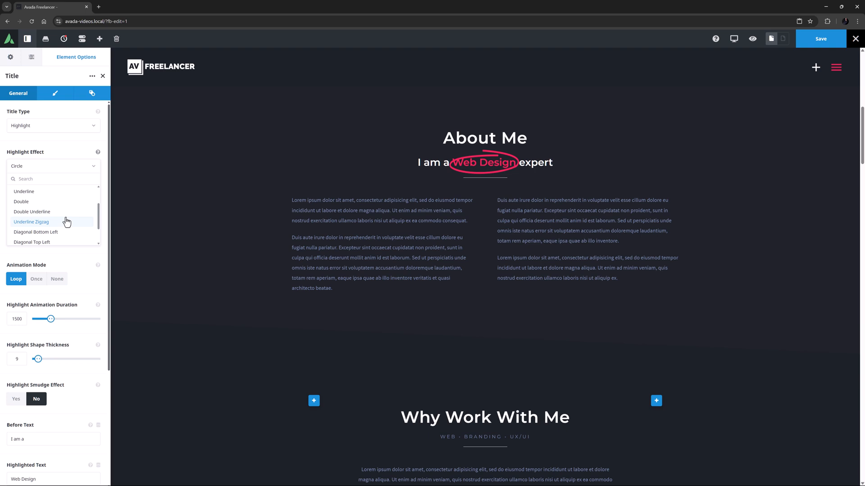
pyautogui.scroll(-3)
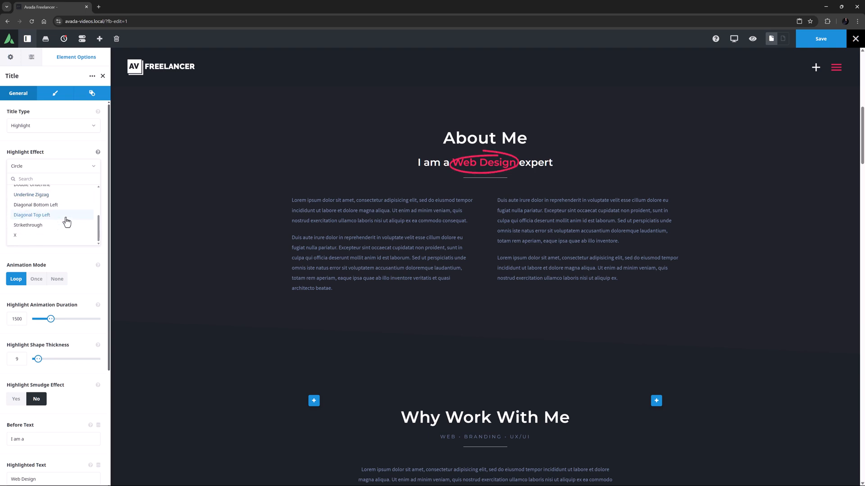
pyautogui.click(31, 194)
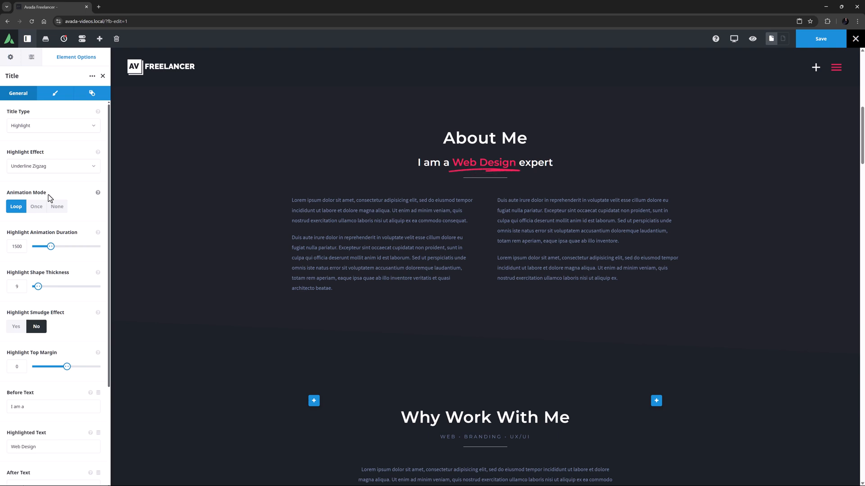
# Step: Make the zigzag underline animate Once, trying then disabling the smudge effect
pyautogui.click(36, 206)
pyautogui.write('6')
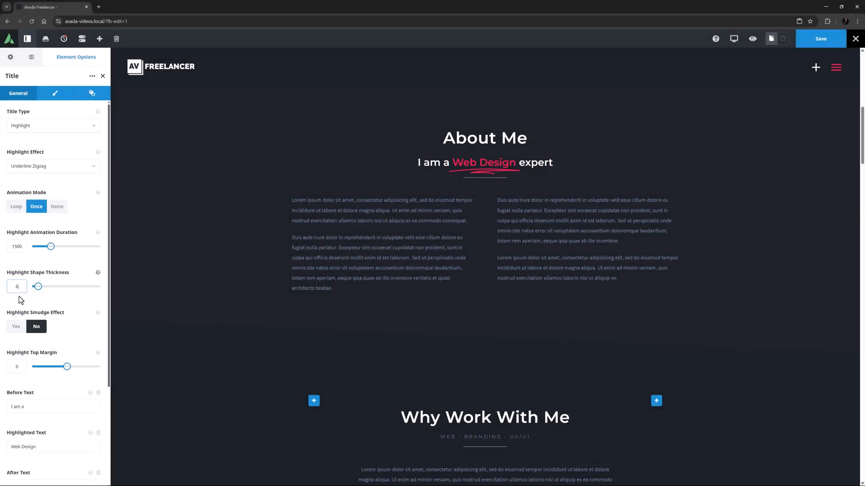
pyautogui.click(15, 326)
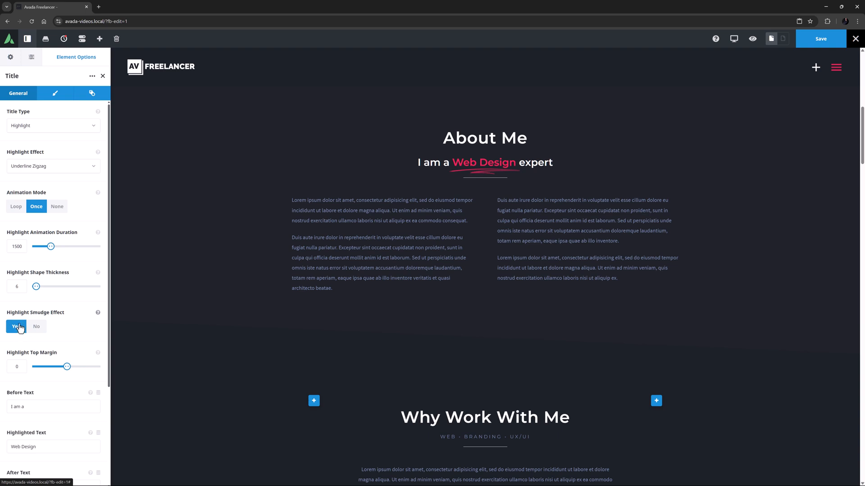
pyautogui.click(37, 327)
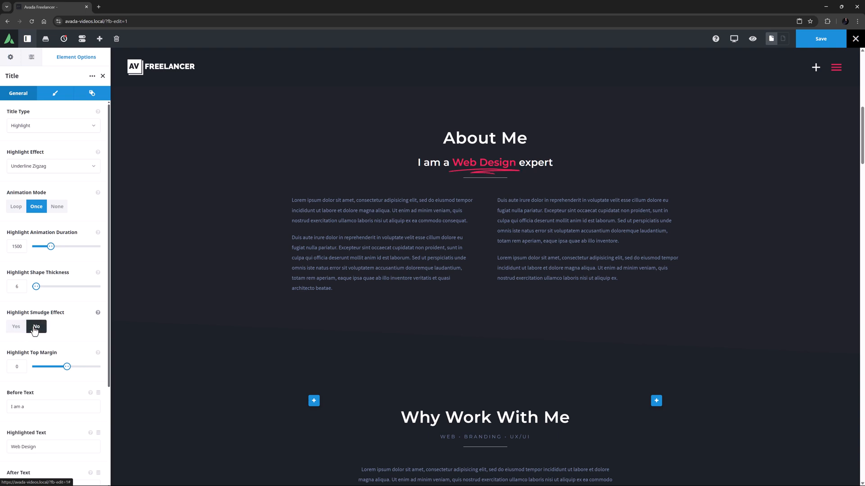
pyautogui.moveTo(30, 348)
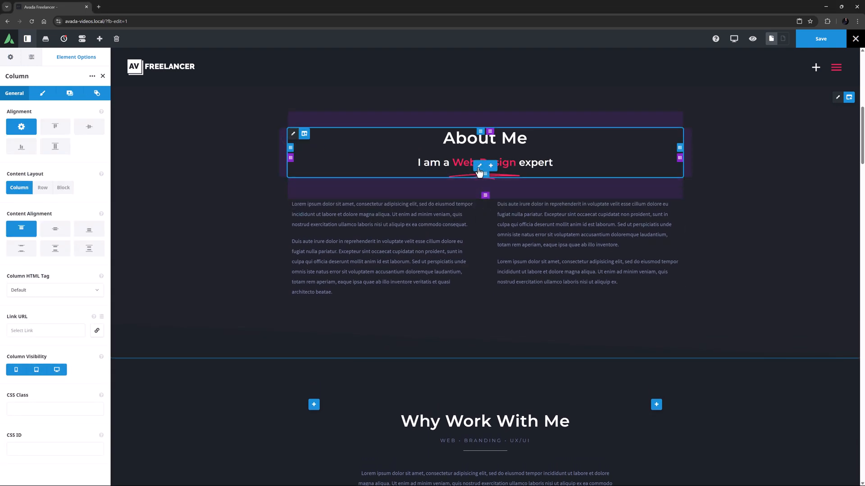
# Step: Change the About Me title's highlight shape colour from pink to global Color 4
pyautogui.click(484, 163)
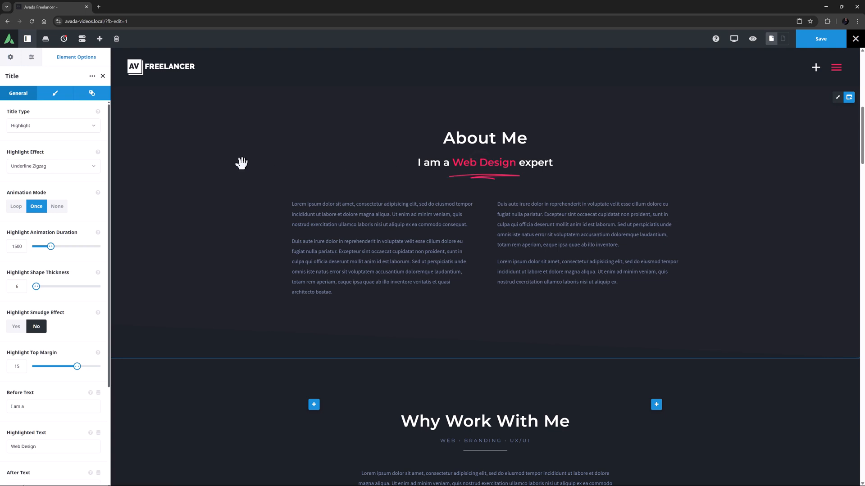
pyautogui.click(55, 93)
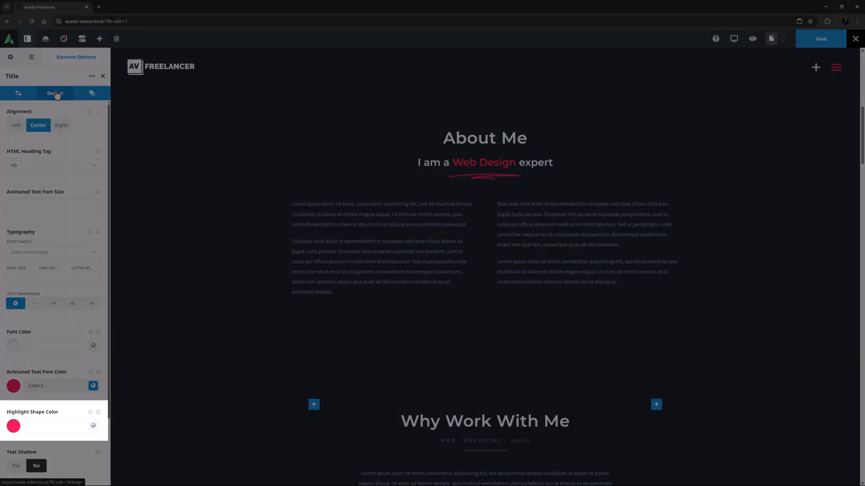
pyautogui.click(94, 426)
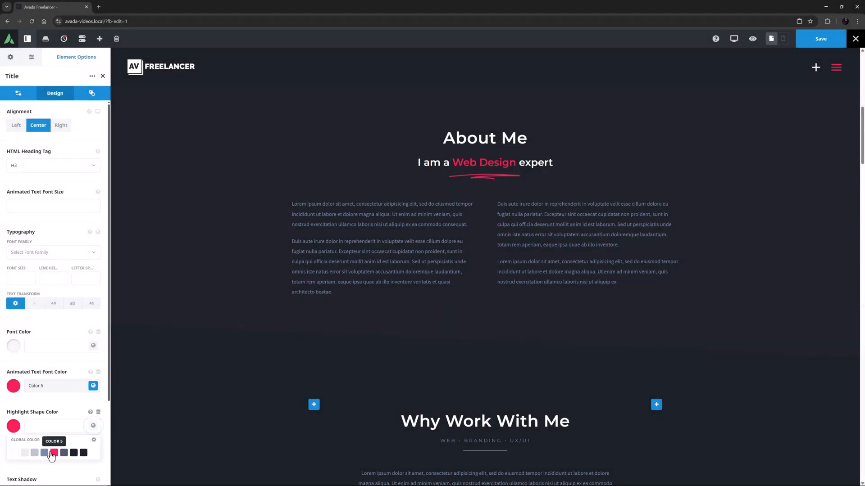
pyautogui.click(44, 453)
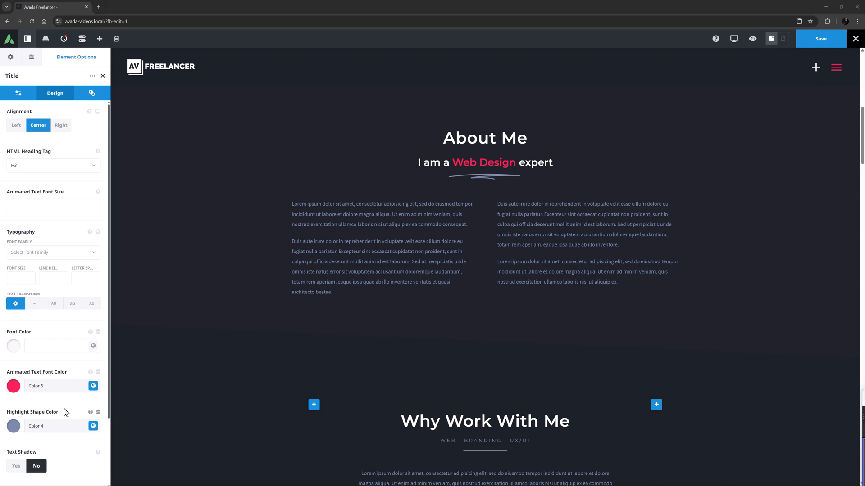
pyautogui.scroll(3)
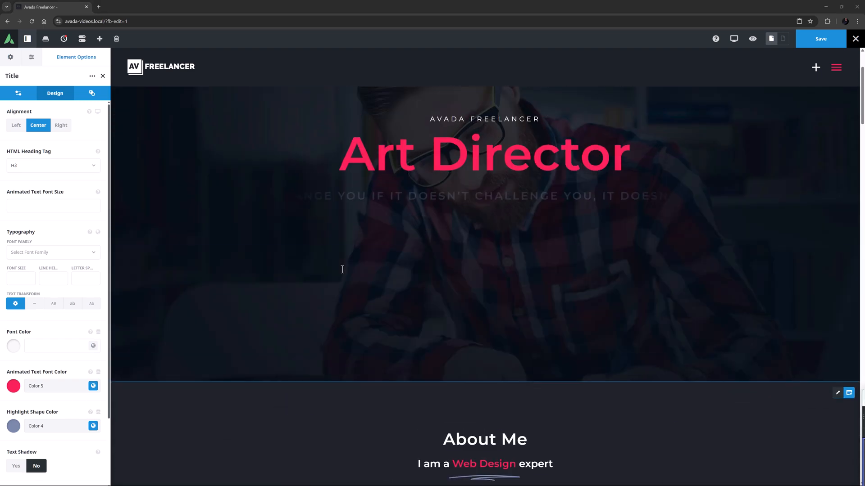
# Step: Make the Art Director title a Scroll Reveal type using Color Change by characters
pyautogui.click(18, 94)
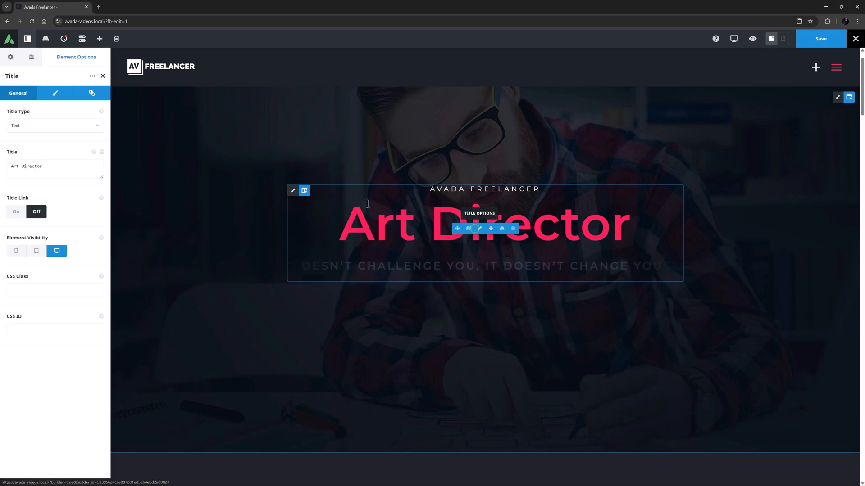
pyautogui.click(55, 125)
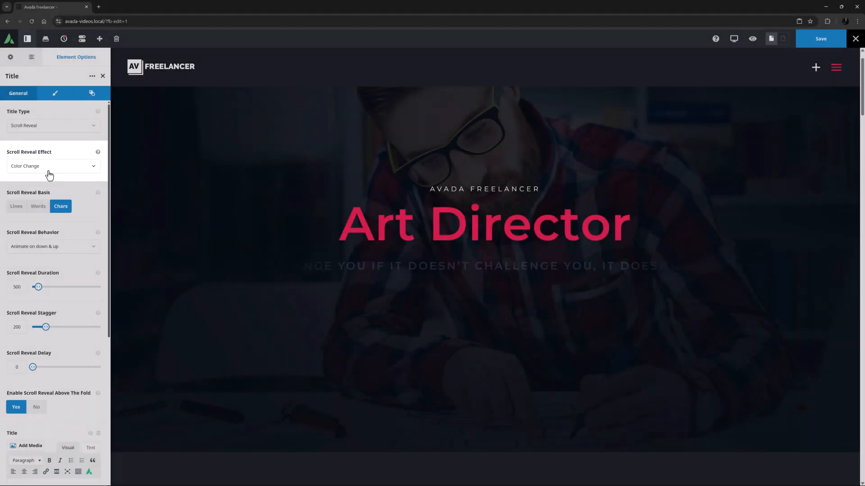
pyautogui.click(52, 166)
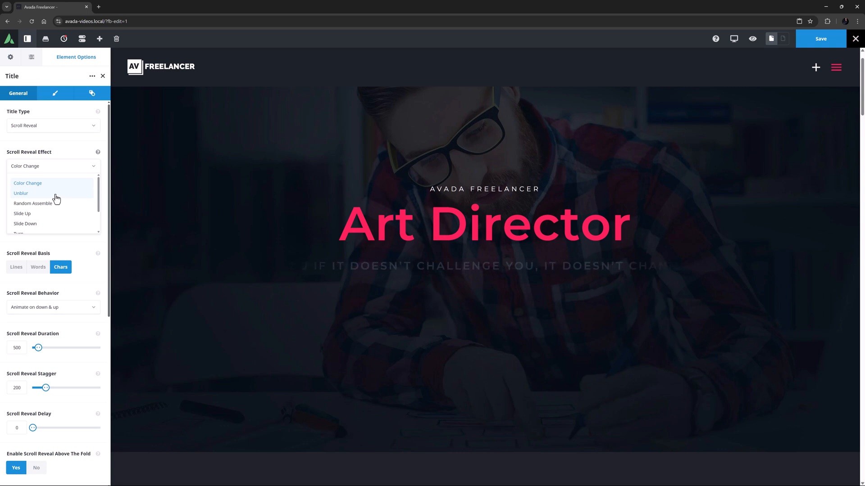
pyautogui.scroll(-3)
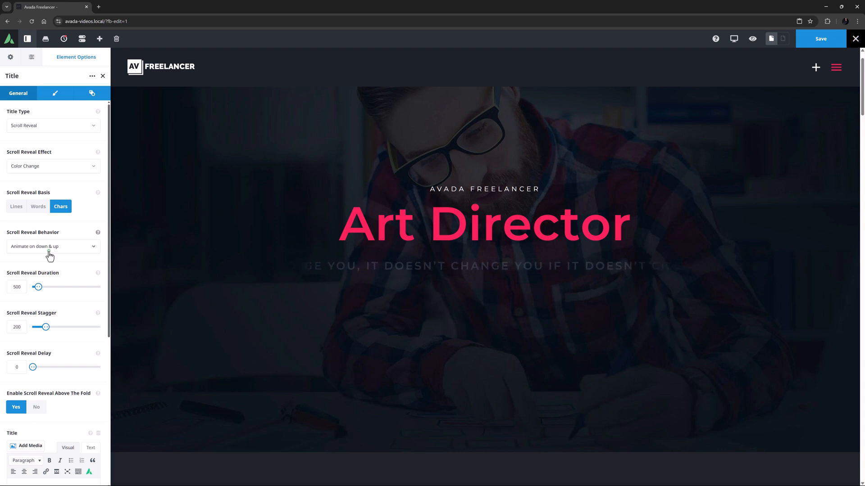
pyautogui.click(53, 246)
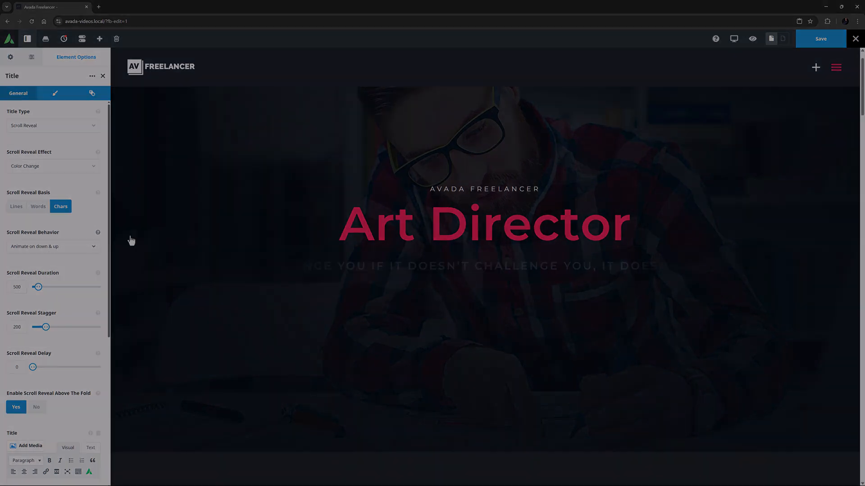
# Step: Close the Element Options sidebar and scroll the page to watch Art Director reveal
pyautogui.click(102, 75)
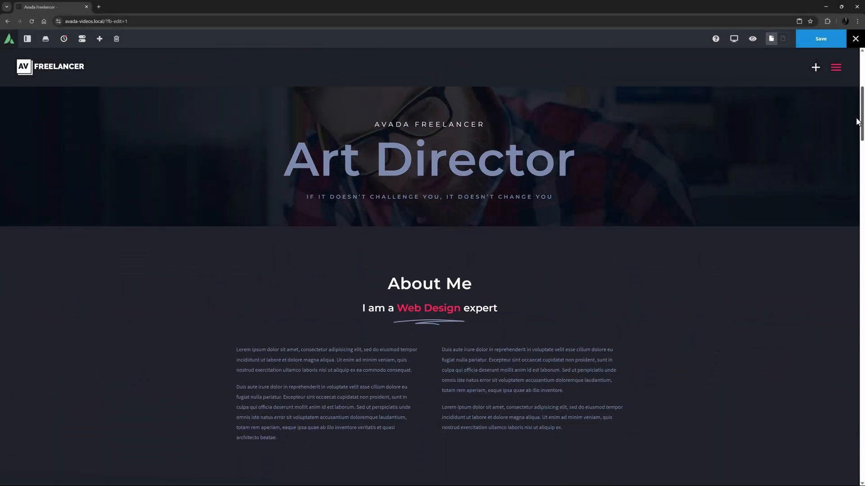
pyautogui.scroll(3)
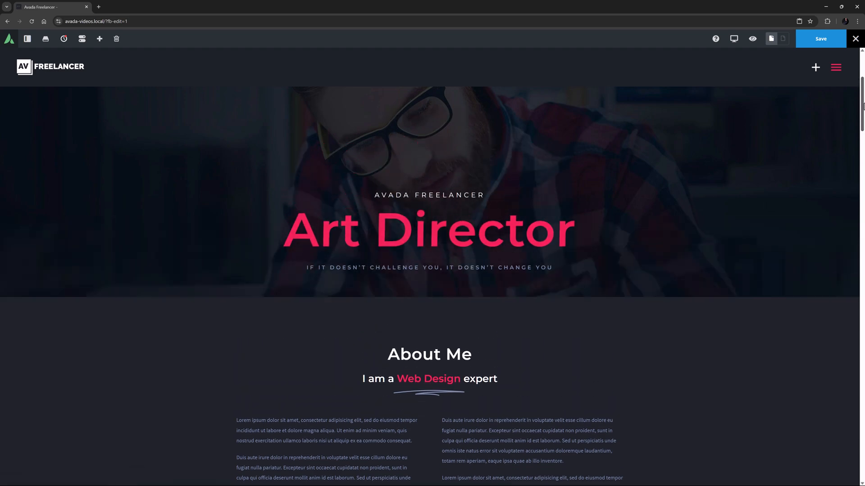
pyautogui.scroll(-3)
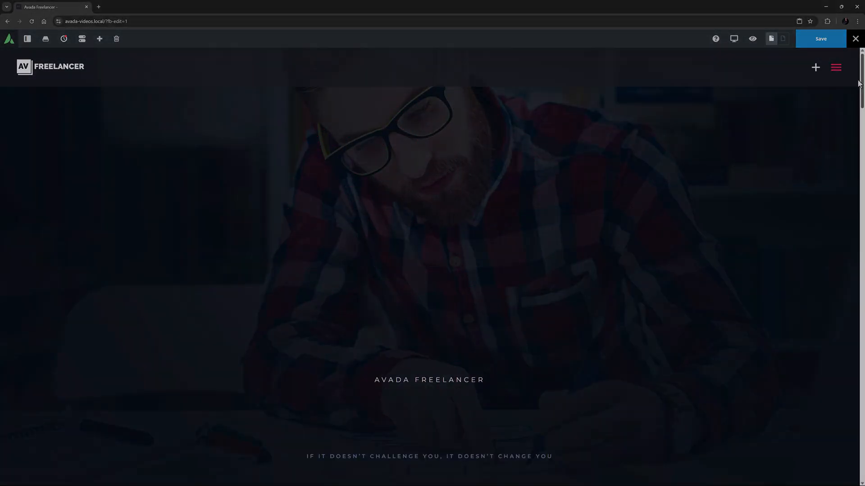
pyautogui.scroll(-3)
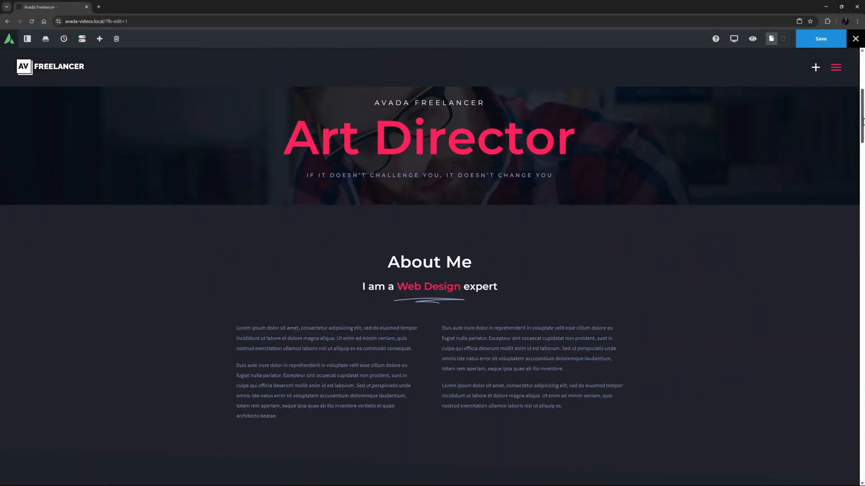
pyautogui.scroll(-3)
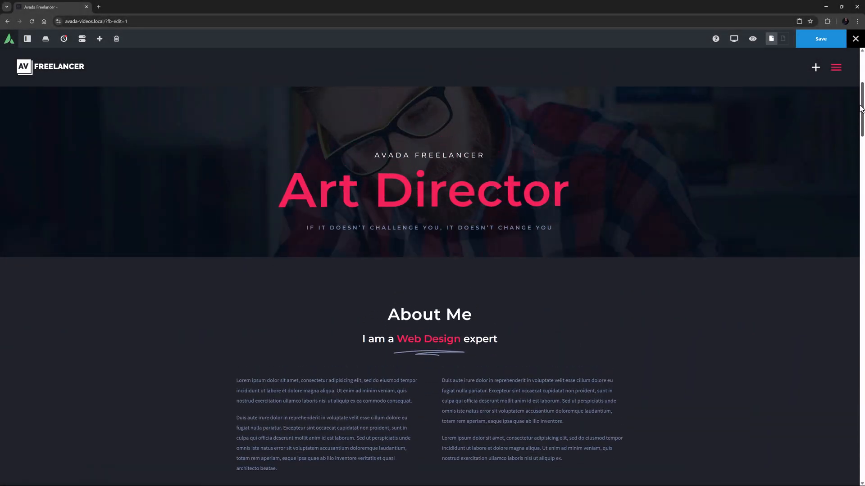
pyautogui.scroll(-3)
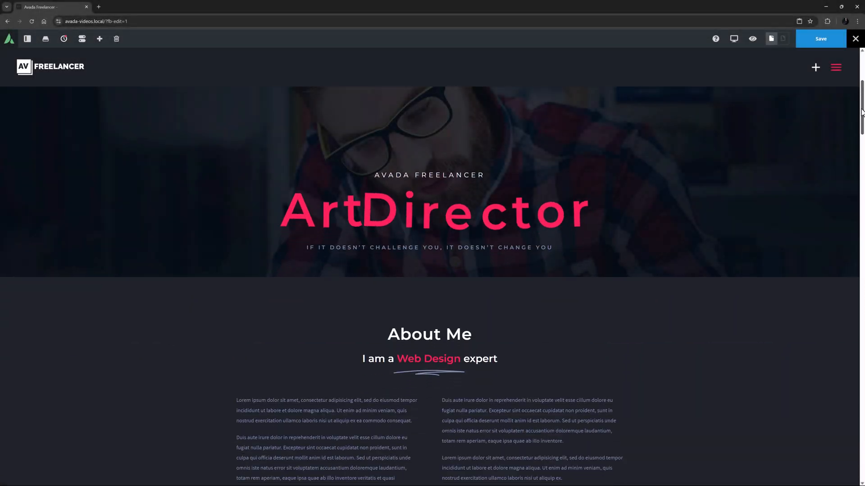